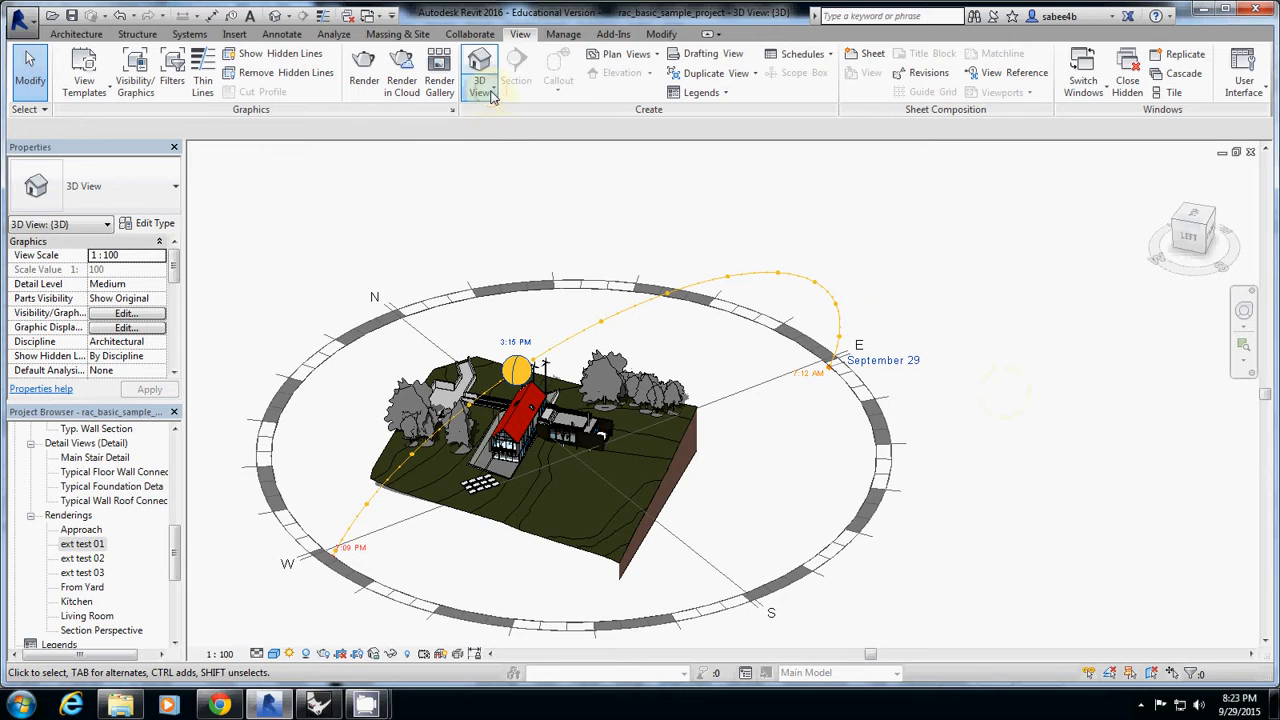
Step: Open the Level 1 floor plan from the Project Browser, briefly viewing Level 2 on the way
{"action": "left_click", "coordinate": [479, 72]}
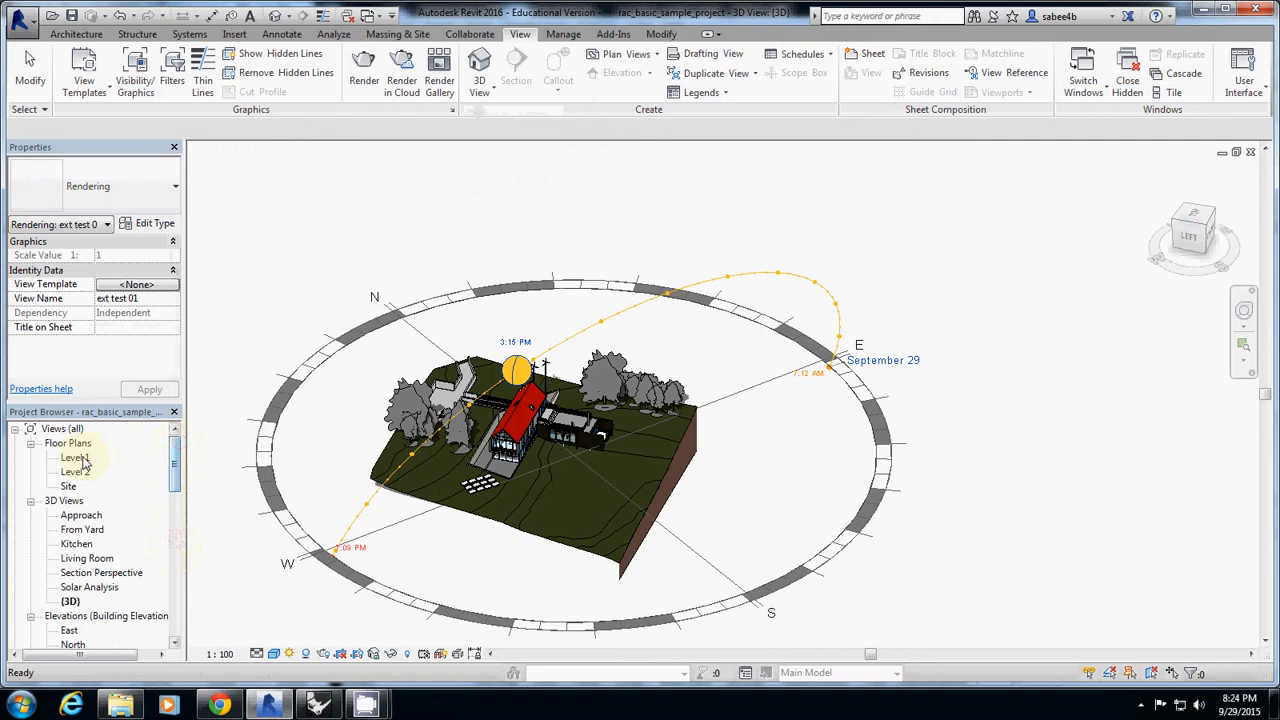
{"action": "double_click", "coordinate": [74, 457]}
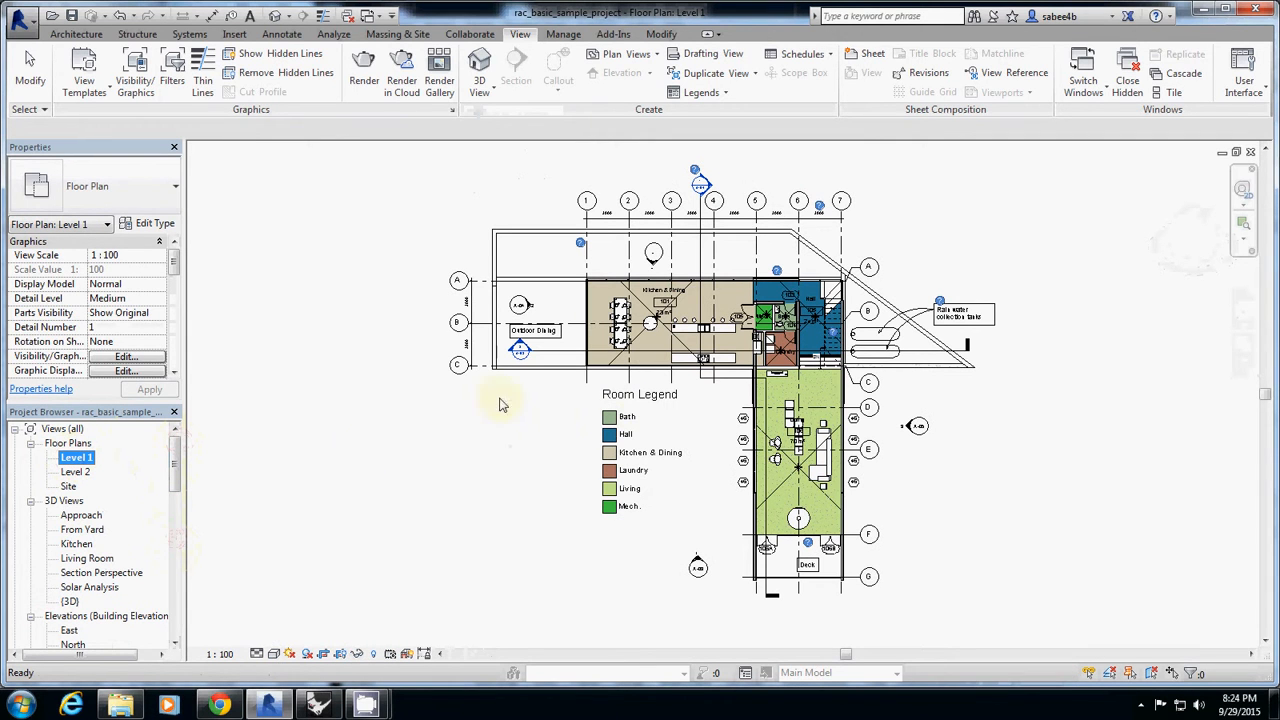
{"action": "double_click", "coordinate": [75, 471]}
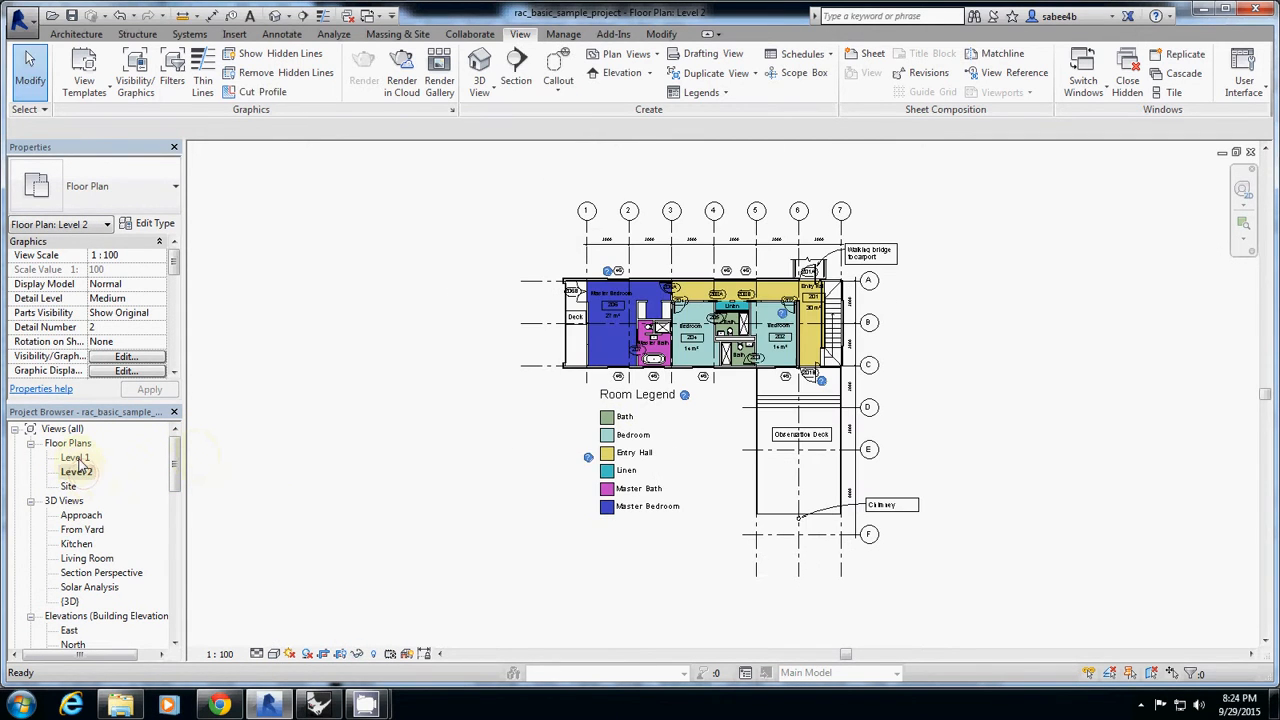
{"action": "double_click", "coordinate": [75, 457]}
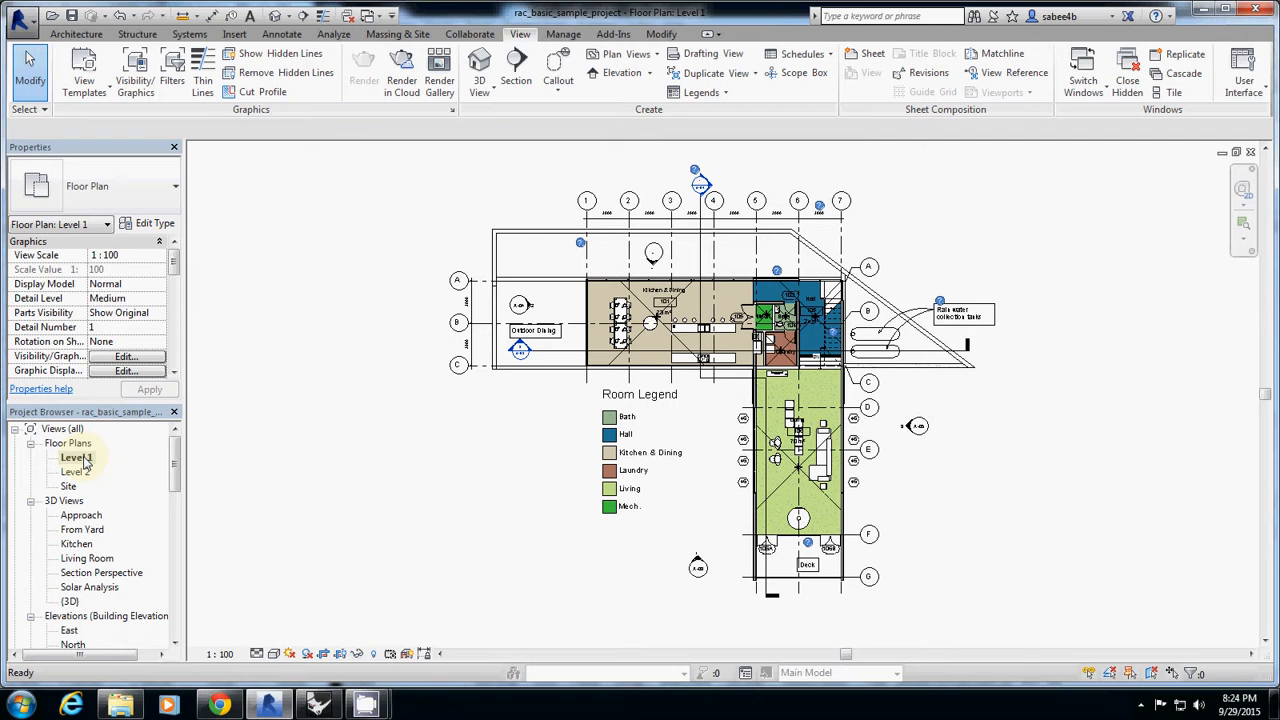
Step: Zoom in on the Kitchen & Dining 101 area of the Level 1 plan
{"action": "left_click", "coordinate": [639, 393]}
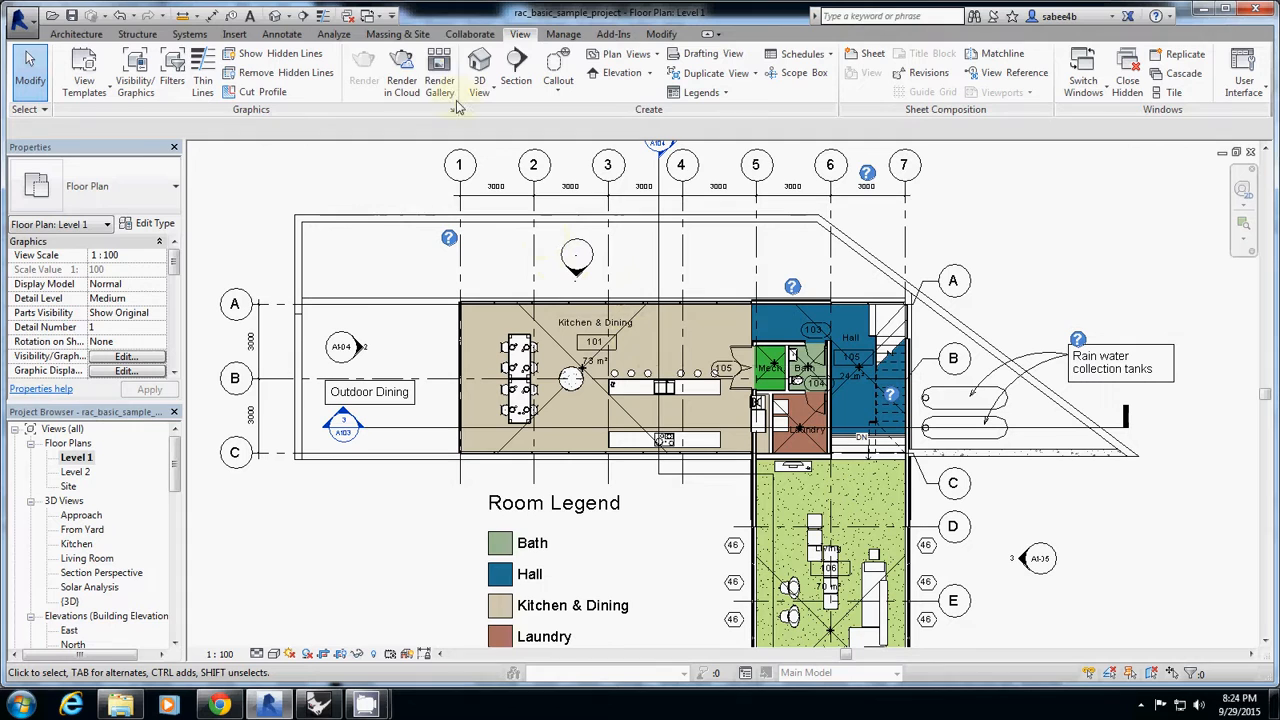
{"action": "mouse_move", "coordinate": [478, 62]}
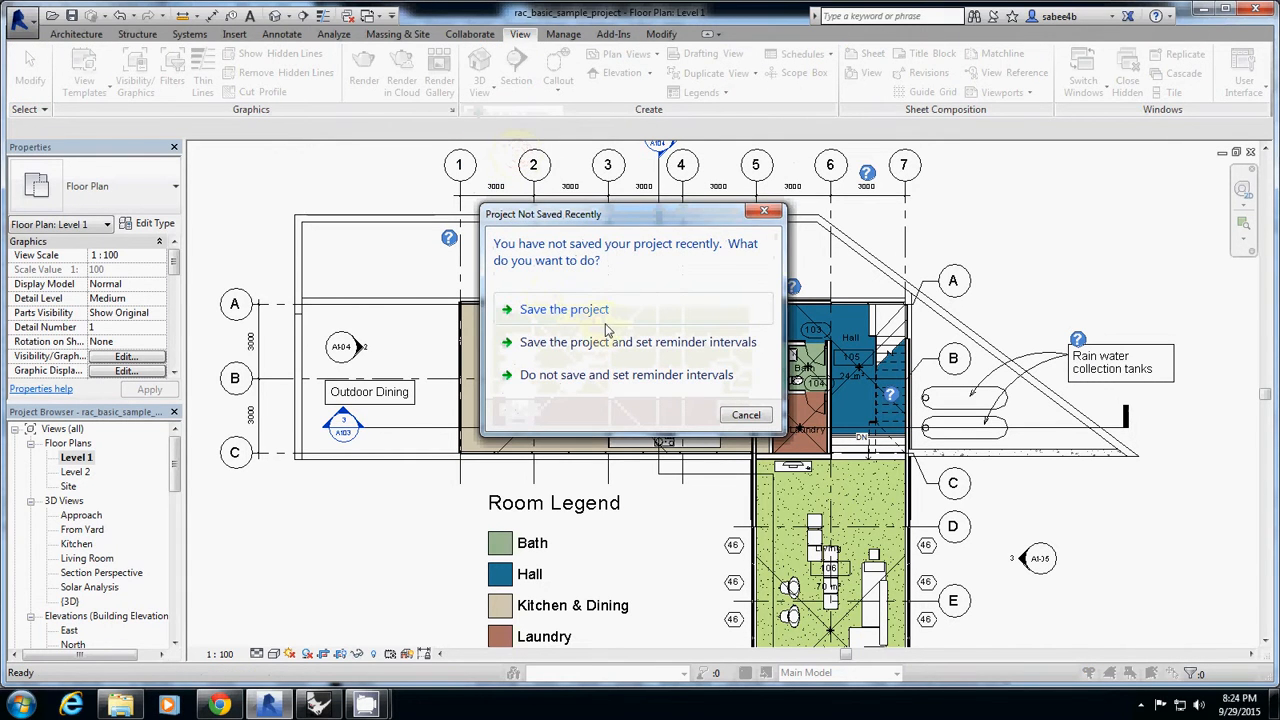
Step: Save the project now as rac_basic_sample_project2 from the reminder dialog
{"action": "left_click", "coordinate": [564, 309]}
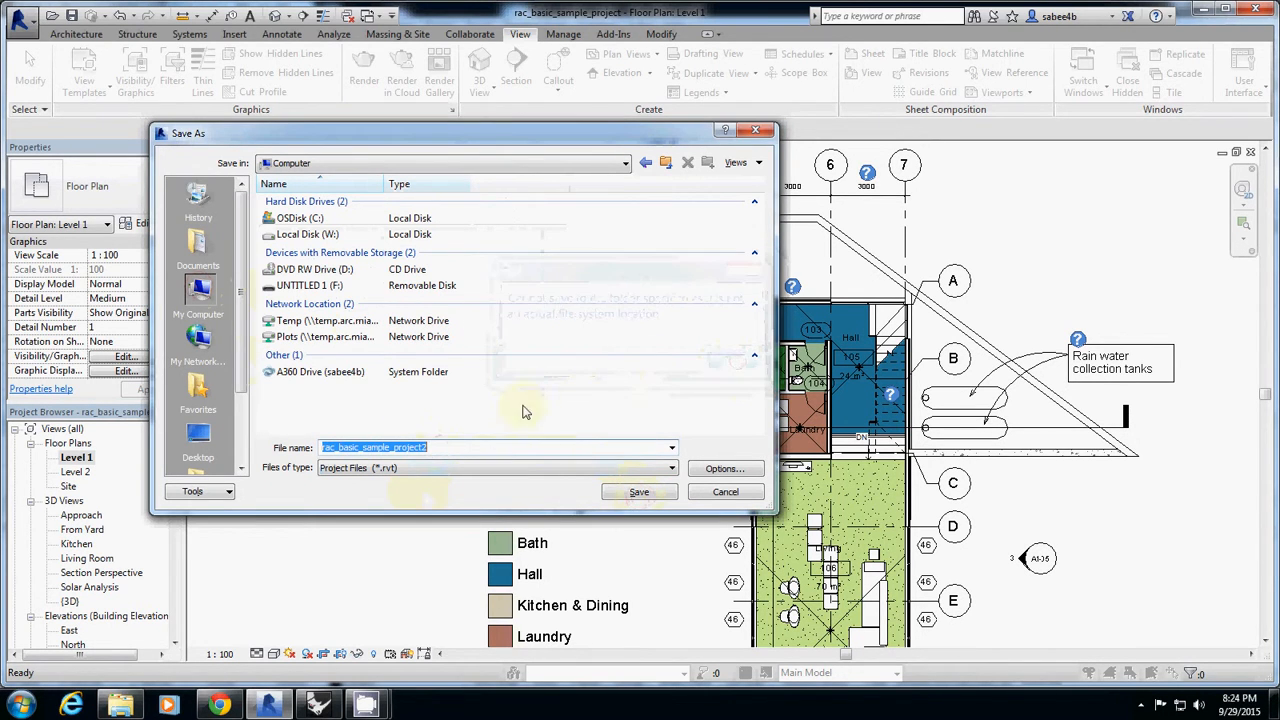
{"action": "left_click", "coordinate": [198, 435]}
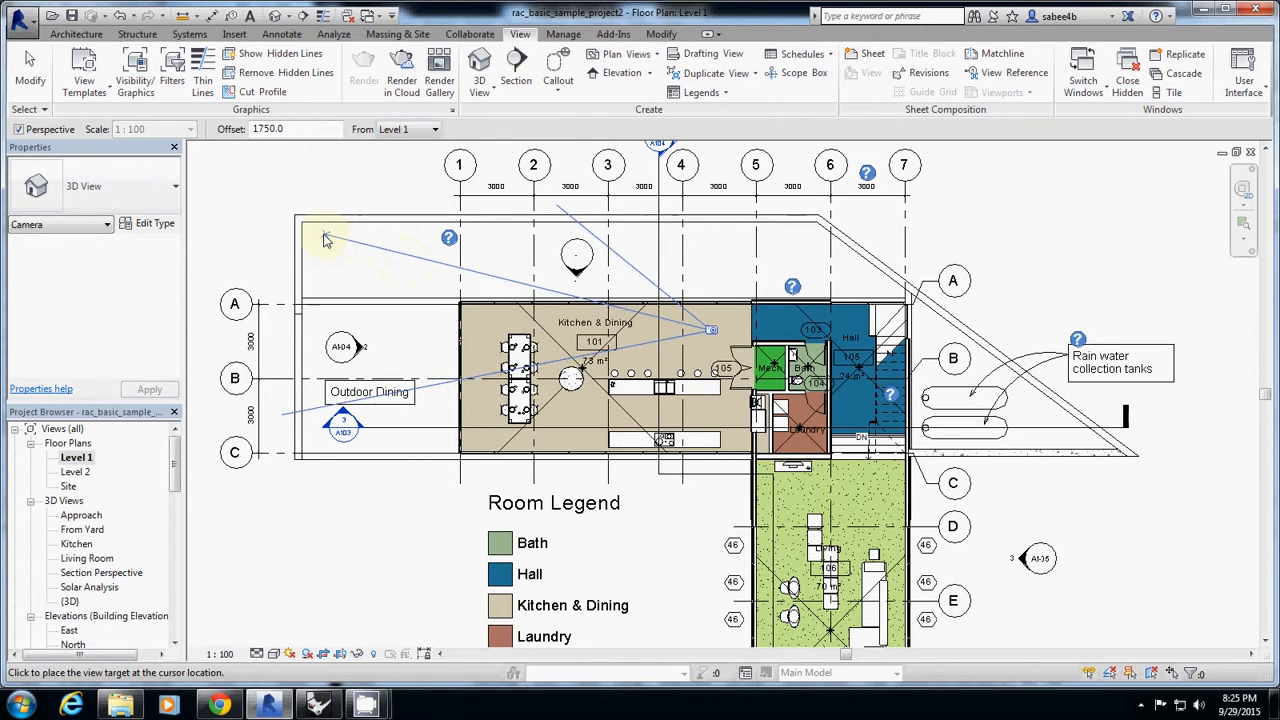
{"action": "mouse_move", "coordinate": [285, 220]}
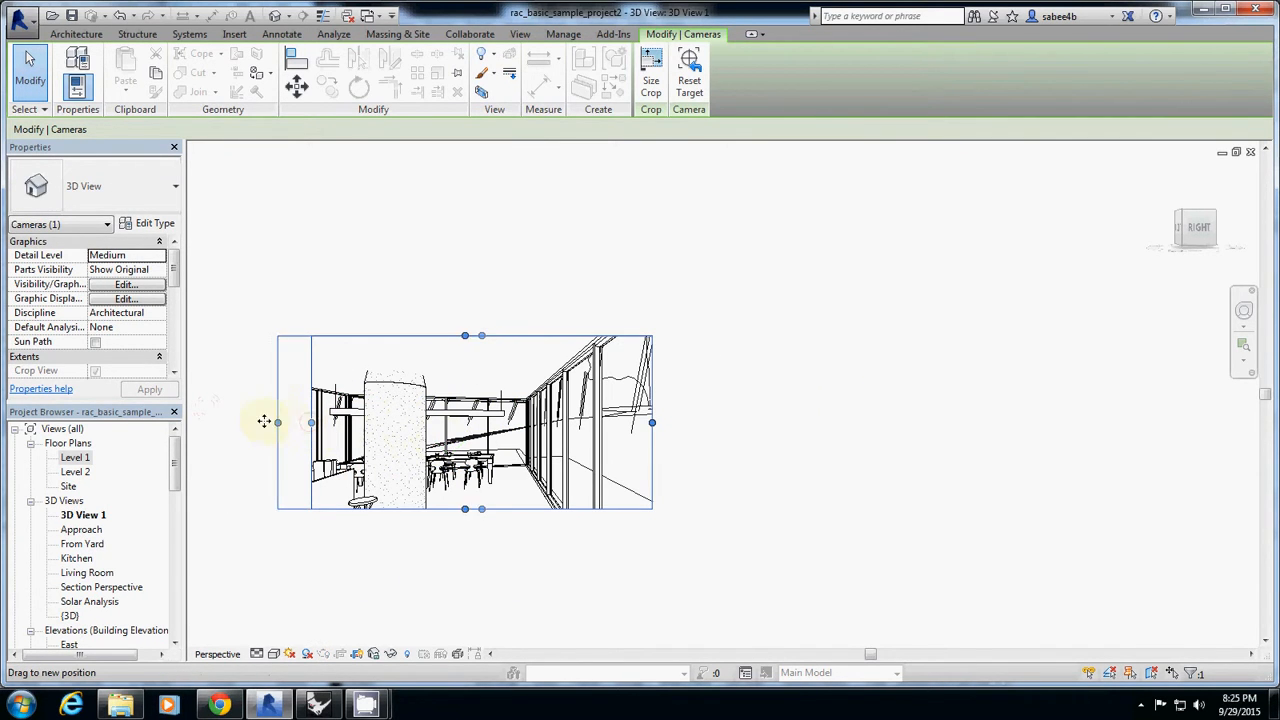
Step: Fit the 3D View 1 camera perspective to the window and turn shadows on
{"action": "left_click_drag", "start_coordinate": [263, 420], "coordinate": [445, 557]}
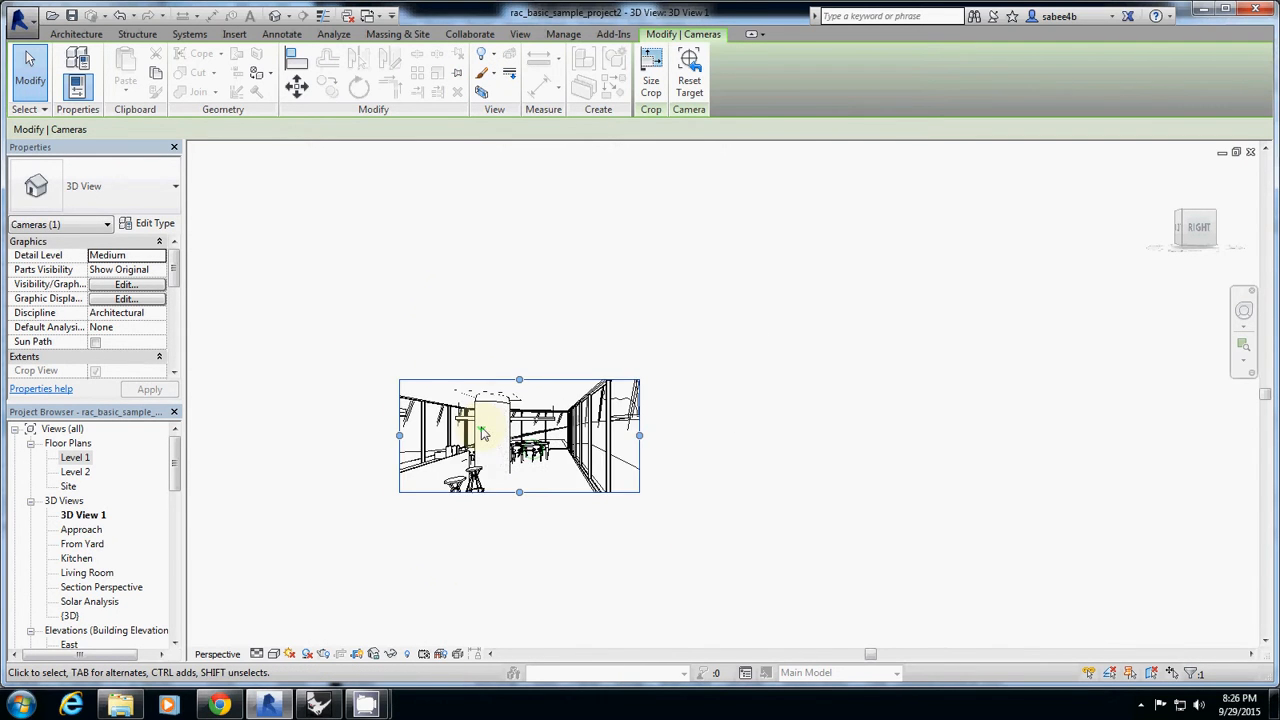
{"action": "double_click", "coordinate": [519, 435]}
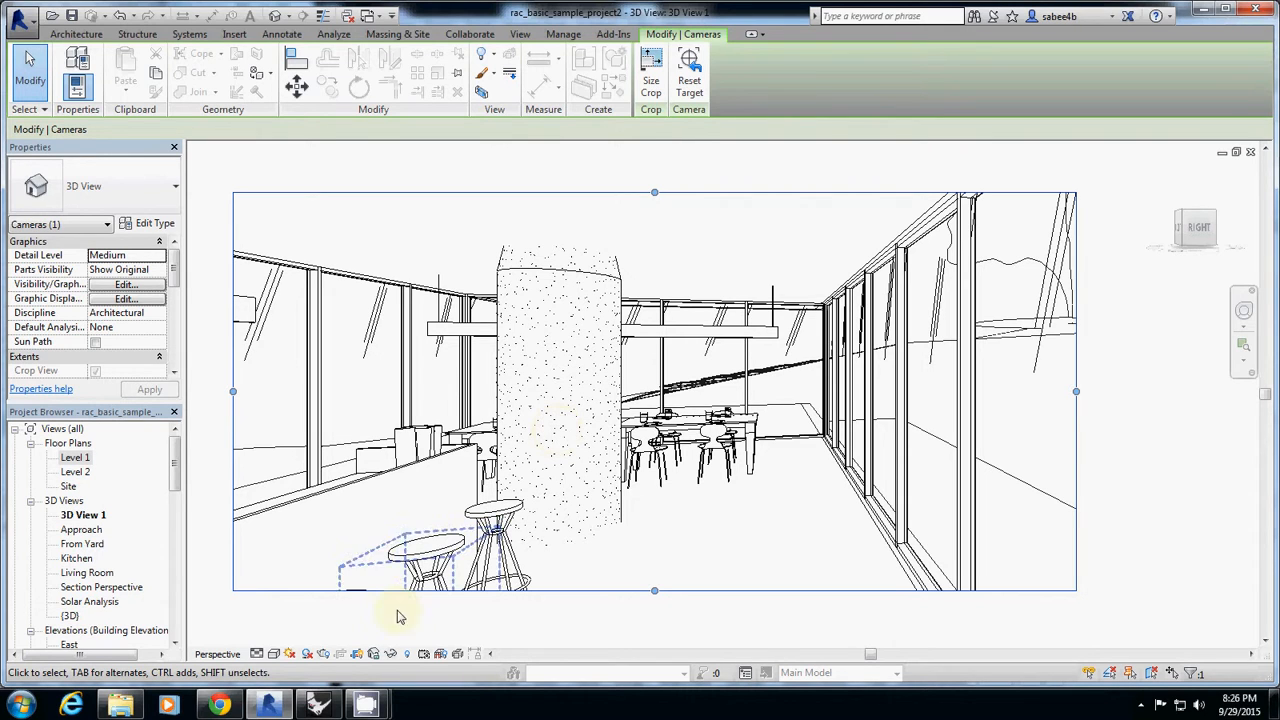
{"action": "left_click", "coordinate": [307, 653]}
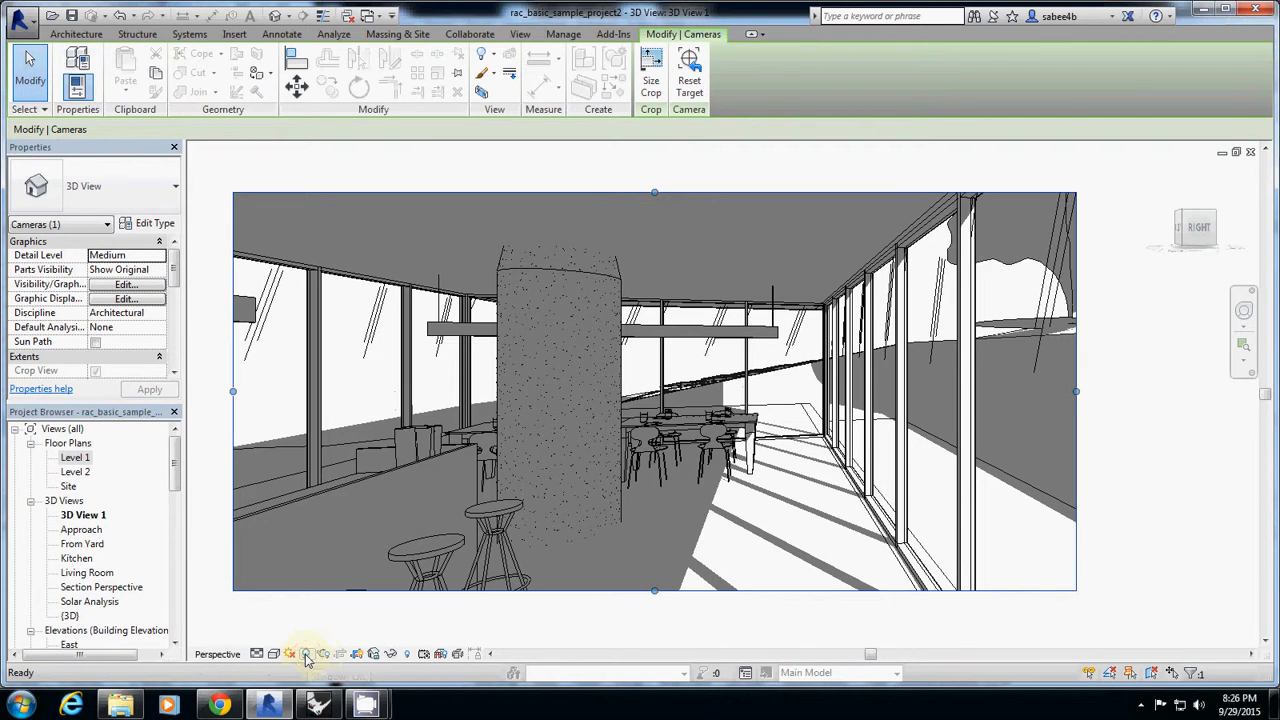
Step: Turn on the sun path using the specified project location, date and time
{"action": "left_click", "coordinate": [305, 653]}
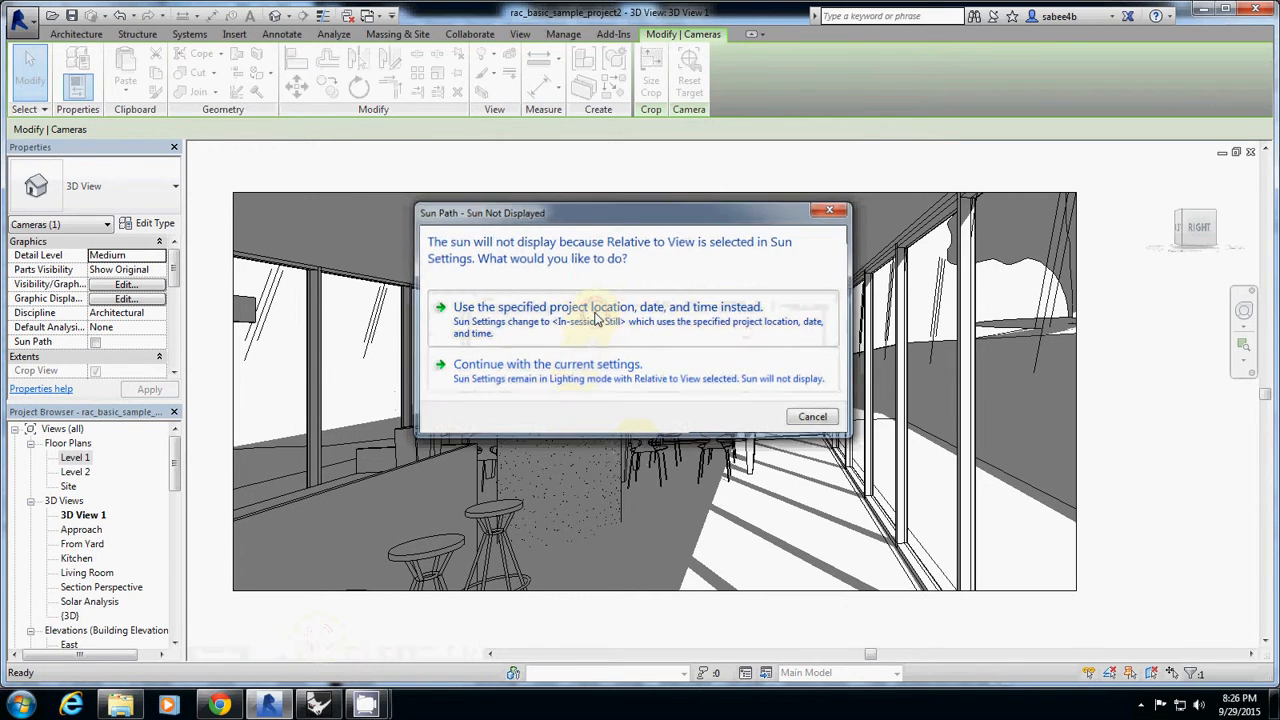
{"action": "left_click", "coordinate": [608, 307]}
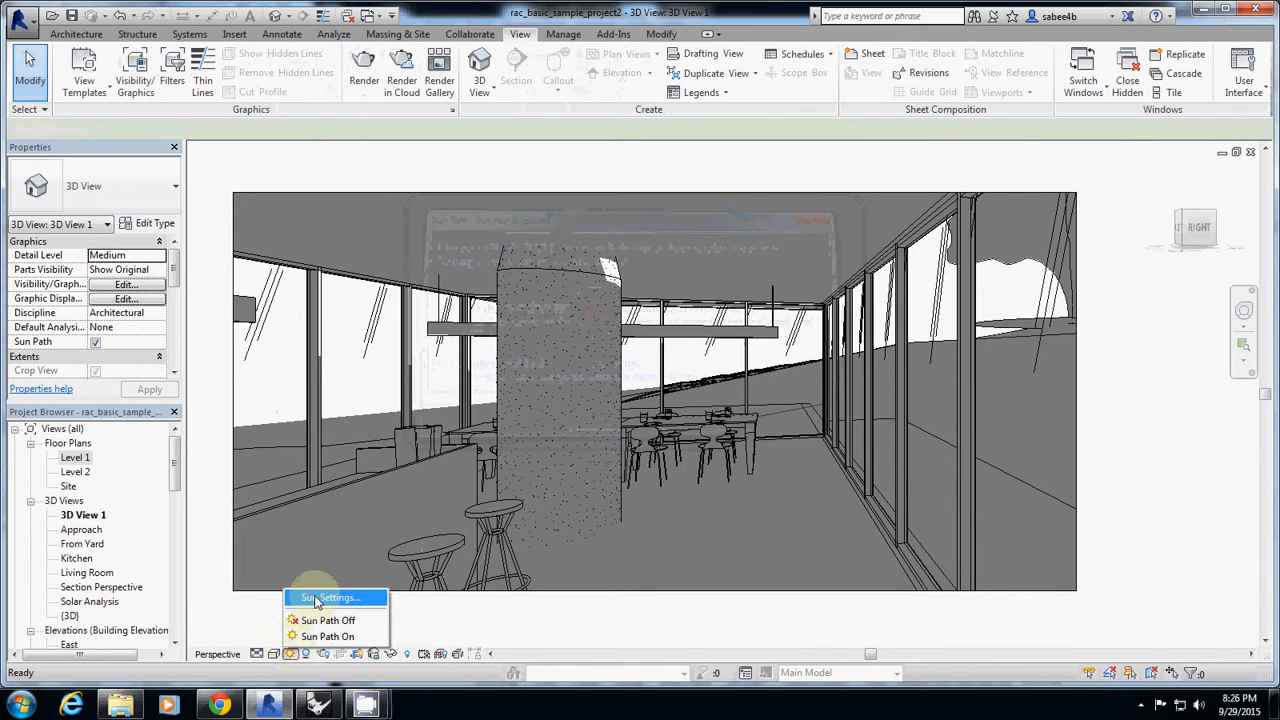
{"action": "left_click", "coordinate": [332, 597]}
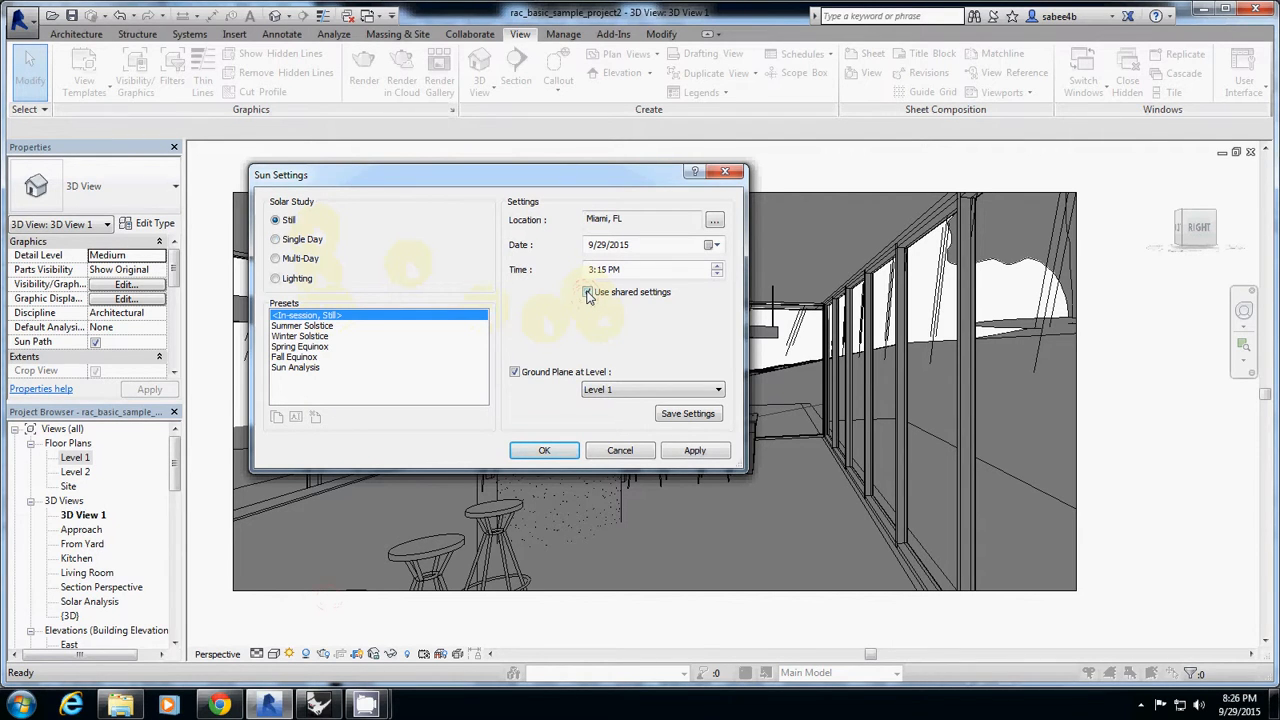
Step: Set the sun time to 6:15 PM on 9/29/2015 in Sun Settings and apply it
{"action": "left_click", "coordinate": [588, 292]}
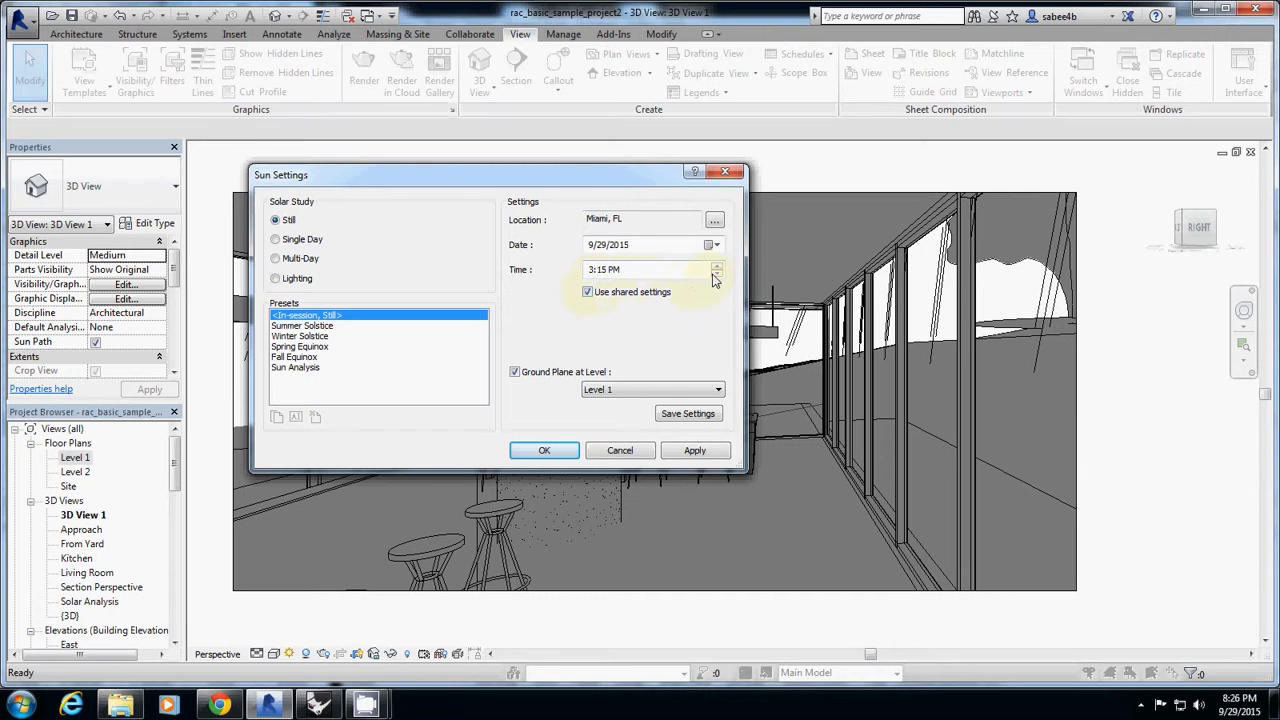
{"action": "left_click", "coordinate": [717, 269]}
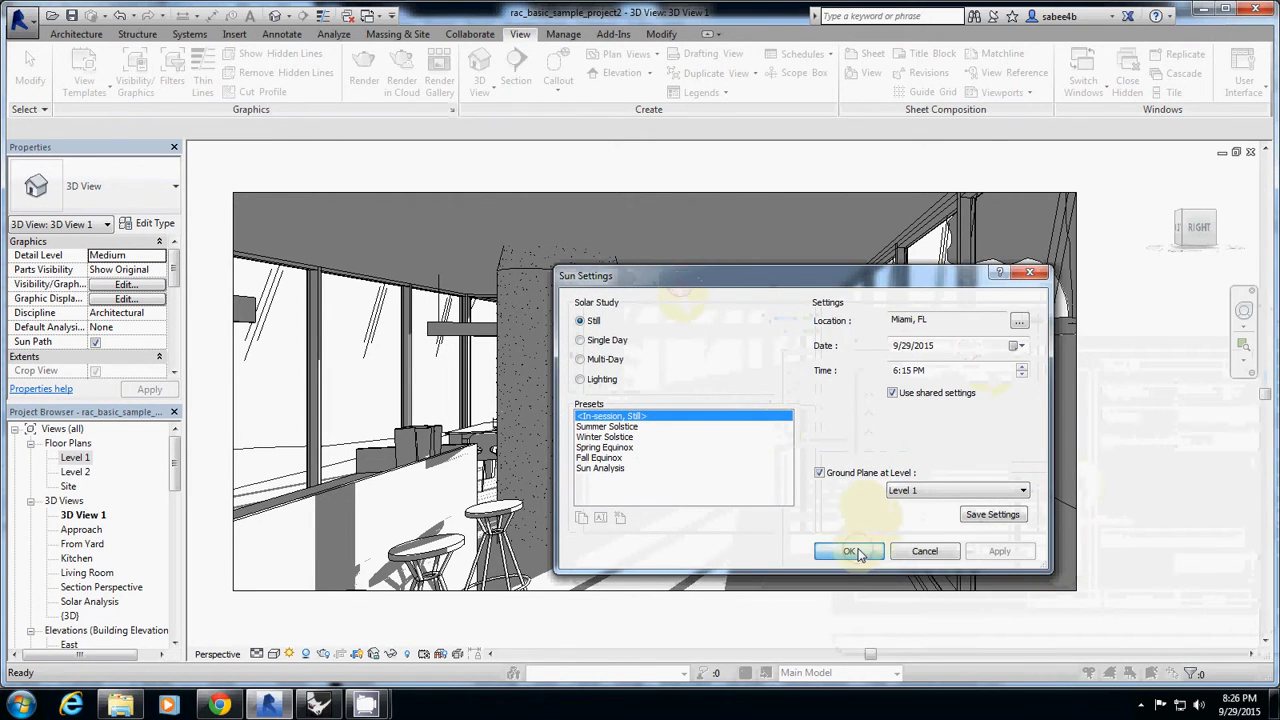
{"action": "left_click", "coordinate": [848, 551]}
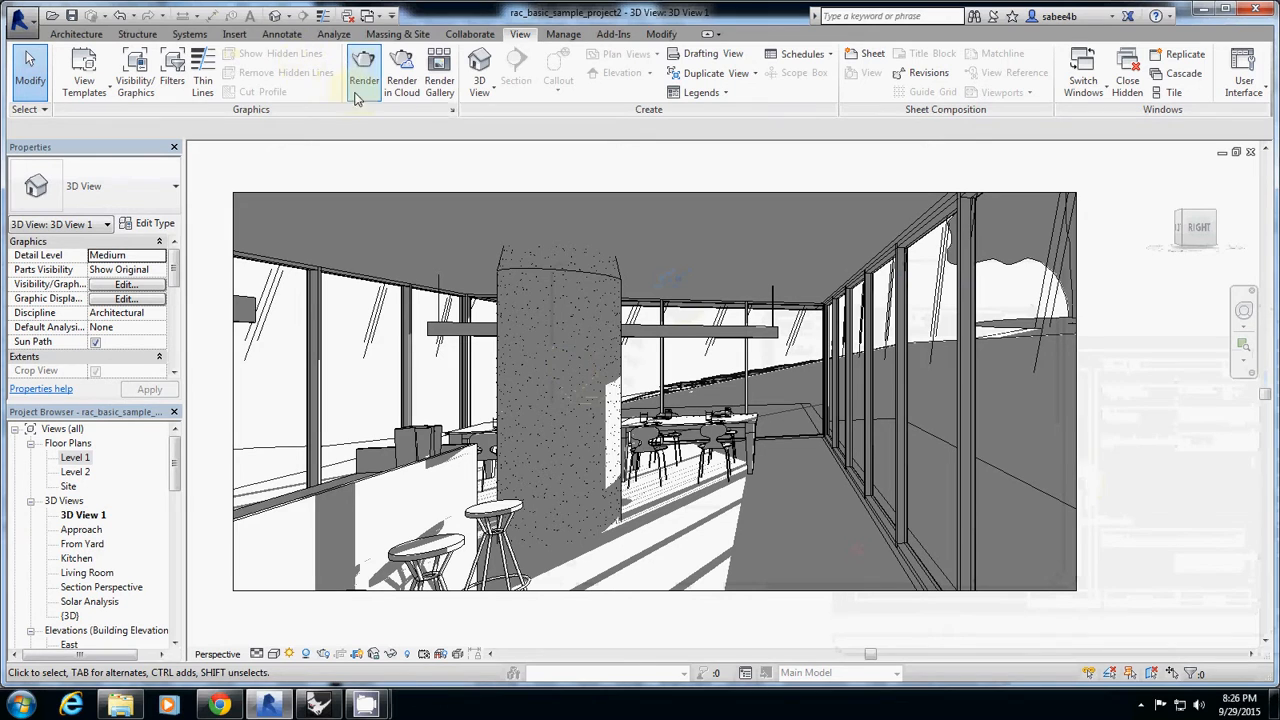
Step: Choose the Interior: Sun and Artificial lighting scheme in the Rendering dialog
{"action": "left_click", "coordinate": [363, 70]}
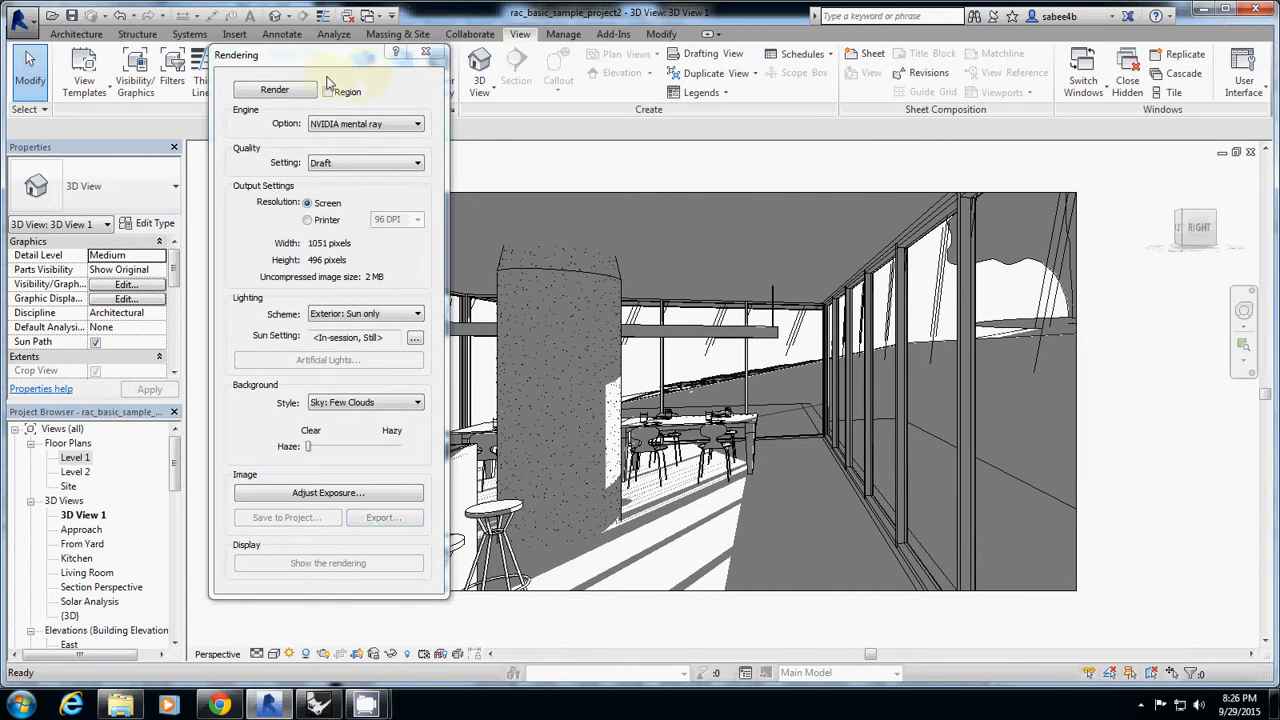
{"action": "left_click_drag", "start_coordinate": [236, 55], "coordinate": [90, 58]}
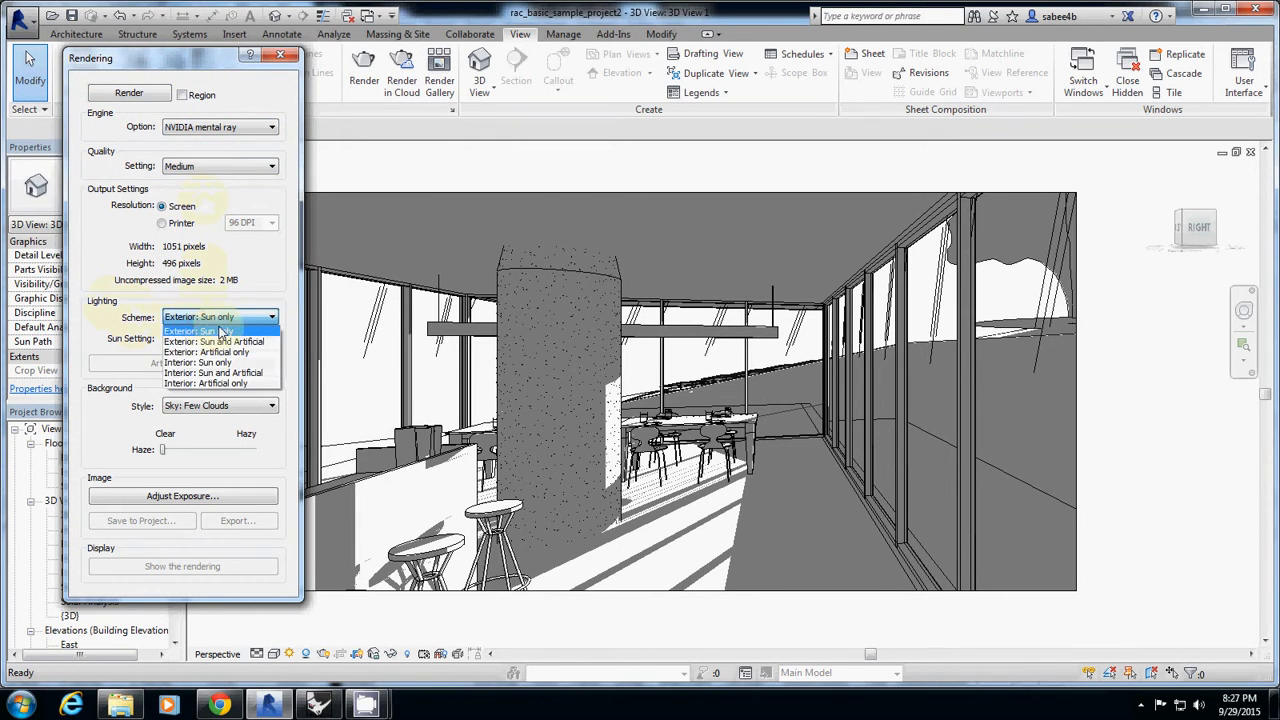
{"action": "left_click", "coordinate": [213, 372]}
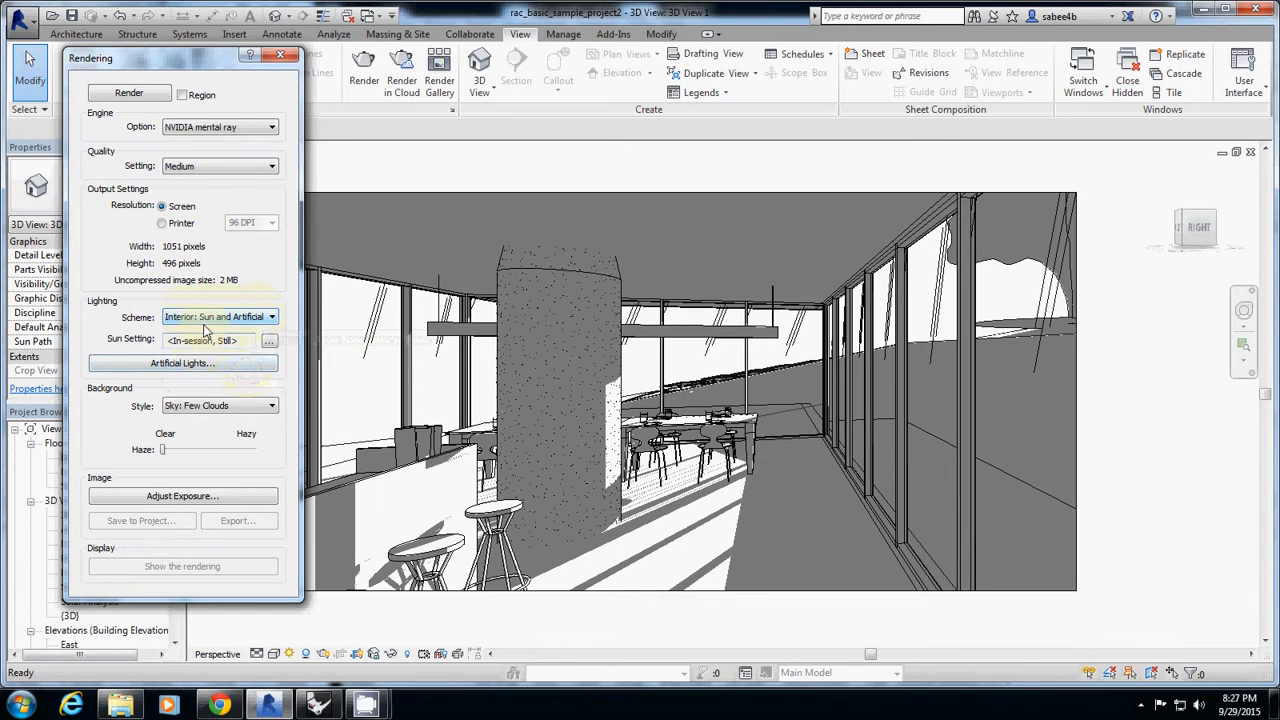
{"action": "mouse_move", "coordinate": [215, 317]}
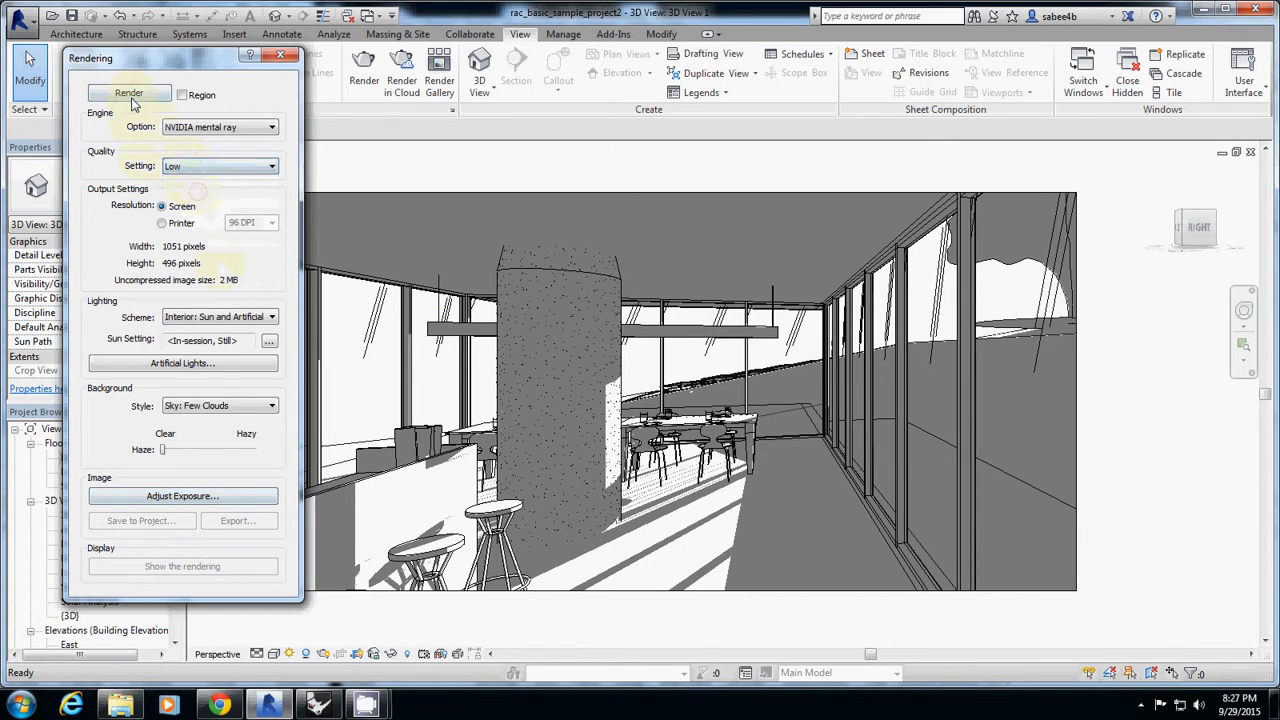
Step: Start rendering the kitchen camera view
{"action": "left_click", "coordinate": [128, 92]}
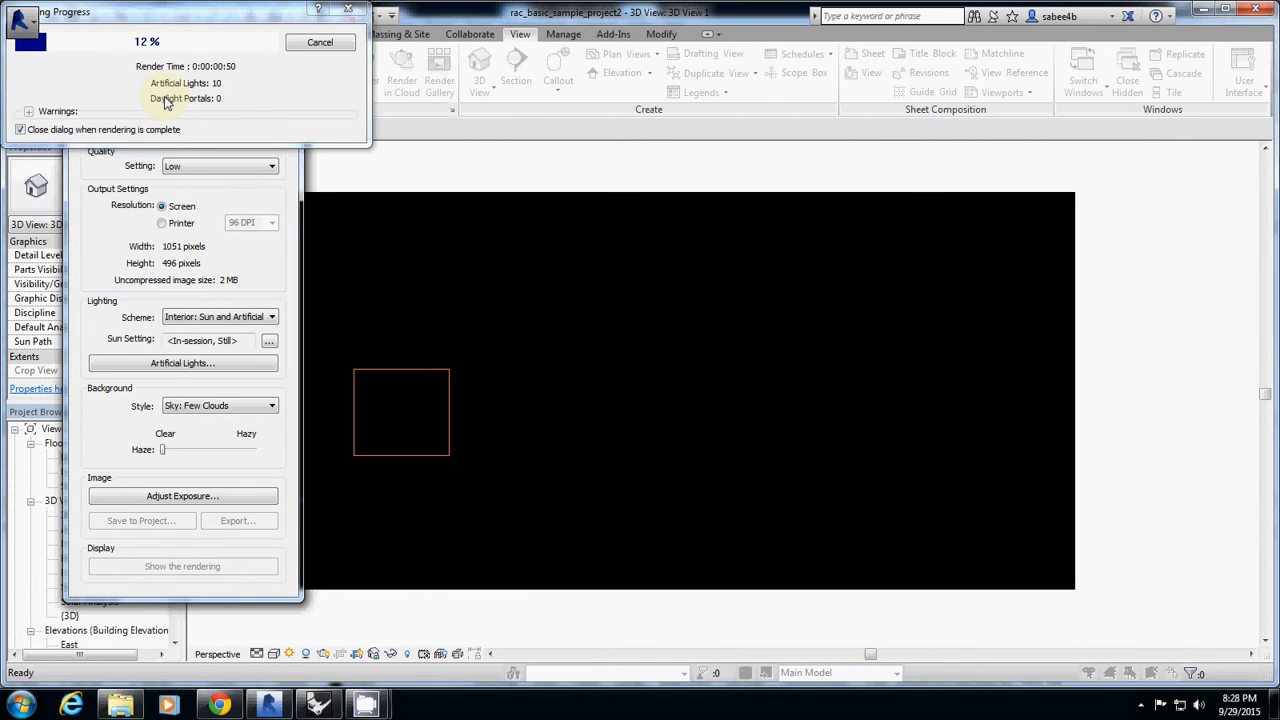
{"action": "mouse_move", "coordinate": [445, 645]}
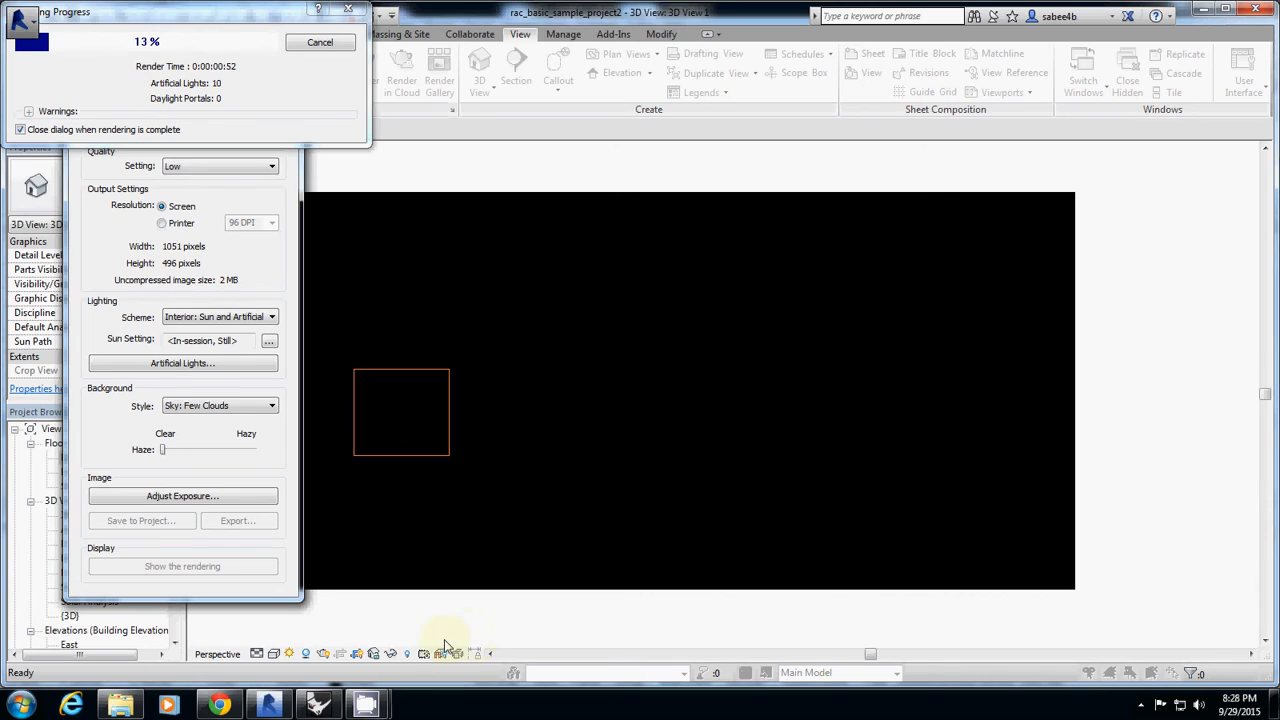